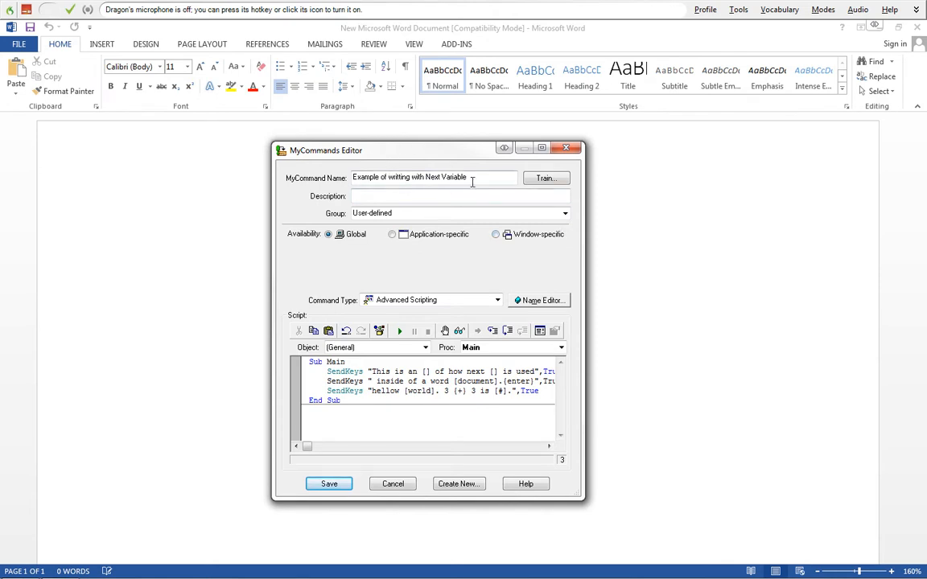
pyautogui.moveTo(583, 341)
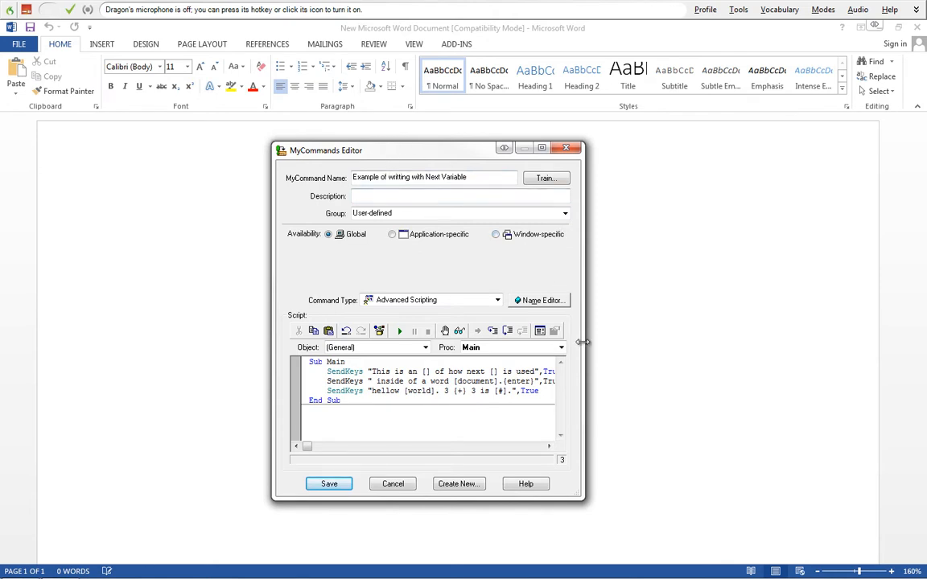
# - Widen the MyCommands Editor so each SendKeys line and its comment fit on one row
pyautogui.moveTo(582, 341); pyautogui.dragTo(805, 361)
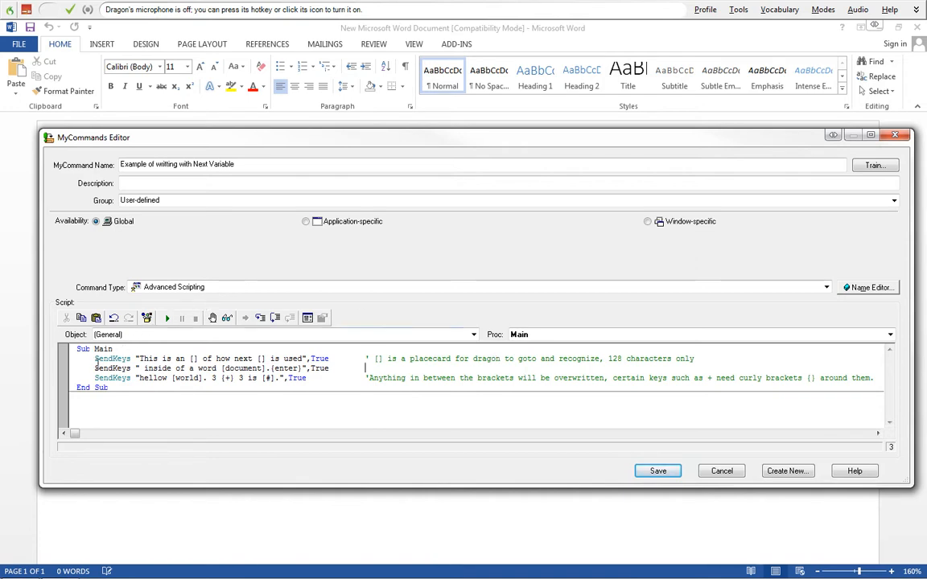
pyautogui.doubleClick(113, 357)
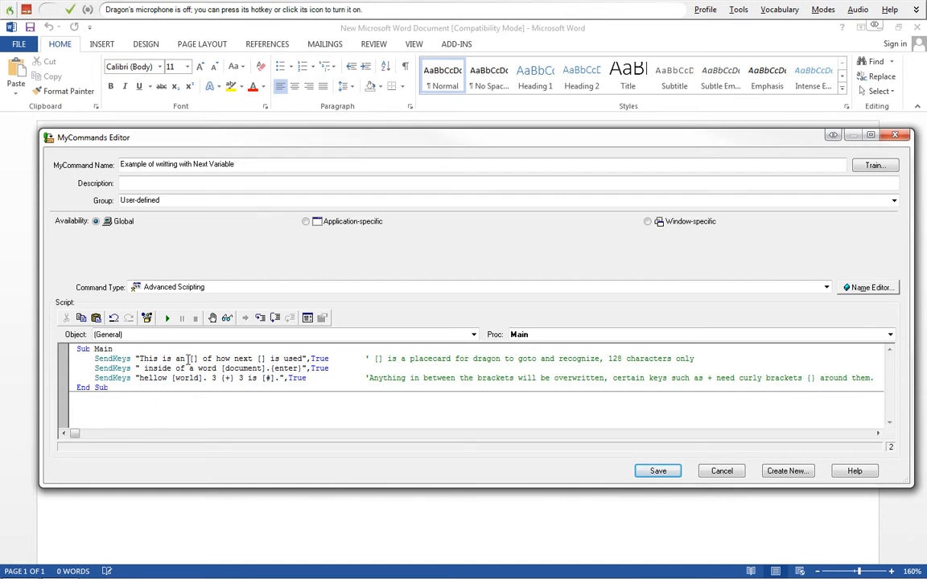
pyautogui.doubleClick(191, 357)
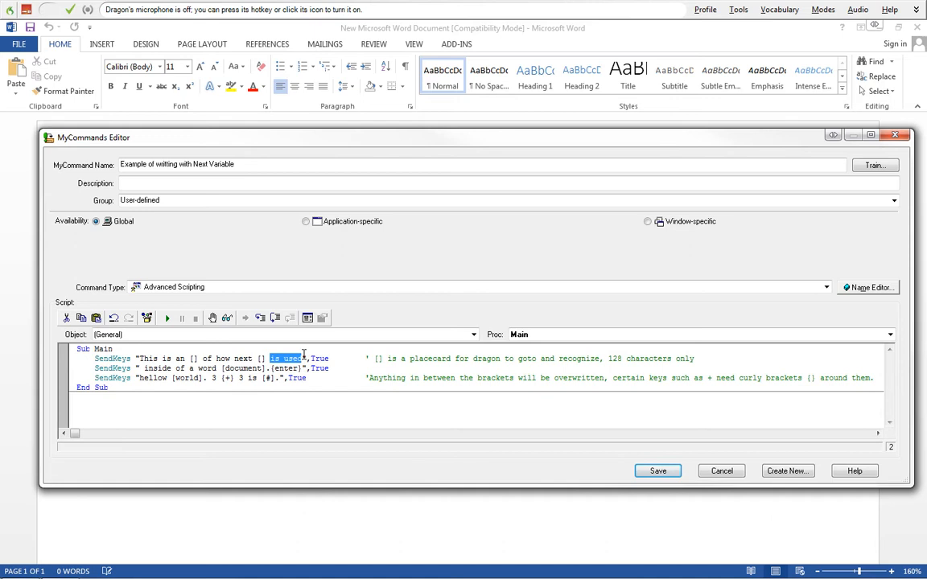
pyautogui.click(304, 357)
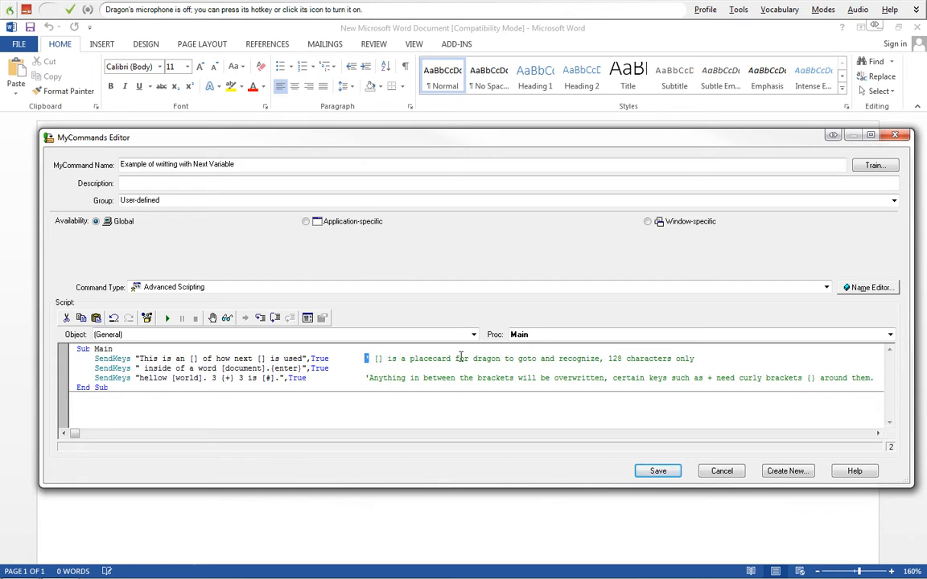
pyautogui.doubleClick(682, 357)
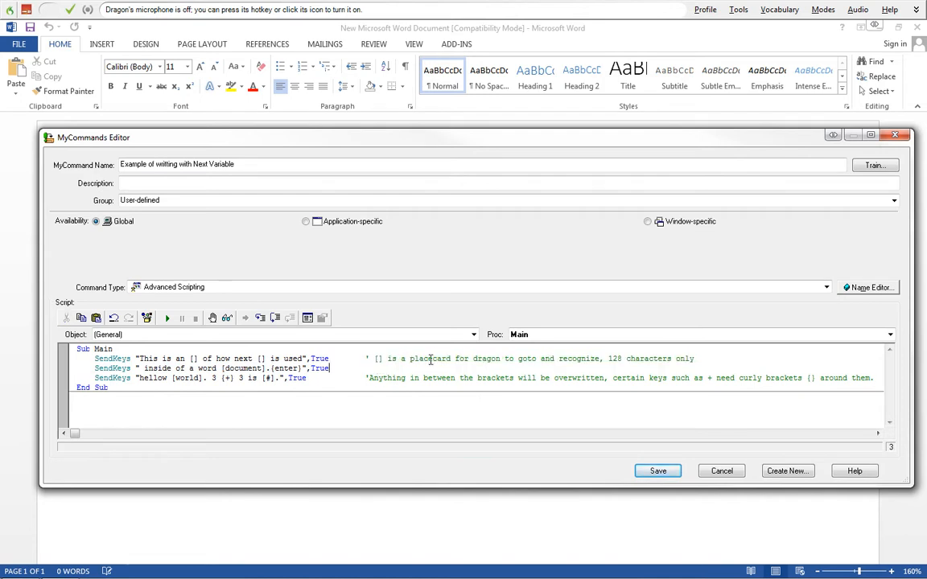
pyautogui.moveTo(370, 357); pyautogui.dragTo(640, 357)
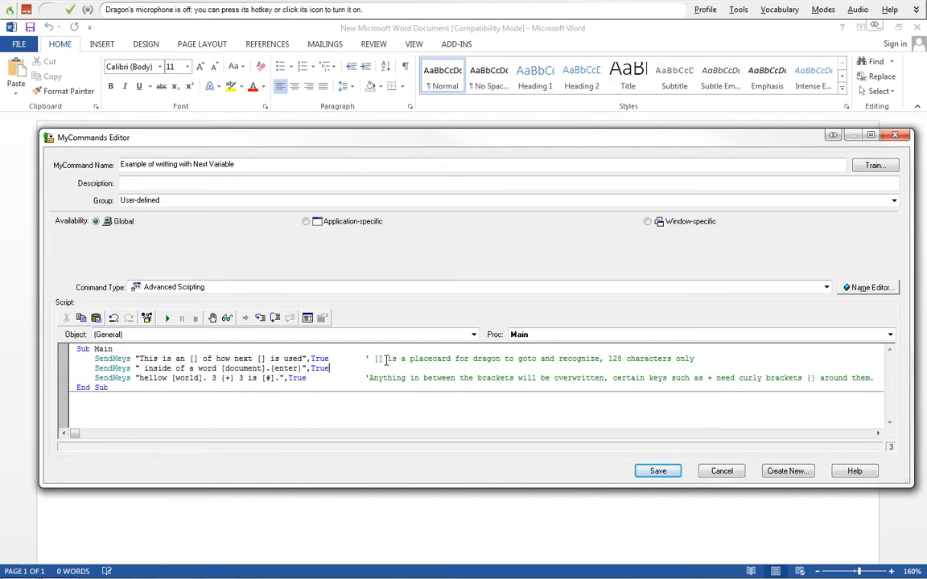
pyautogui.moveTo(564, 373)
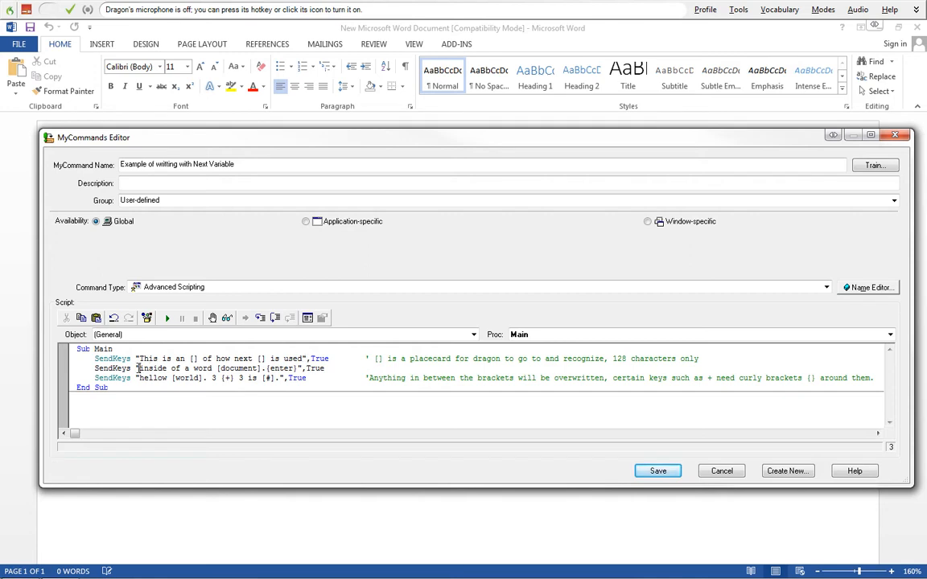
pyautogui.moveTo(309, 353)
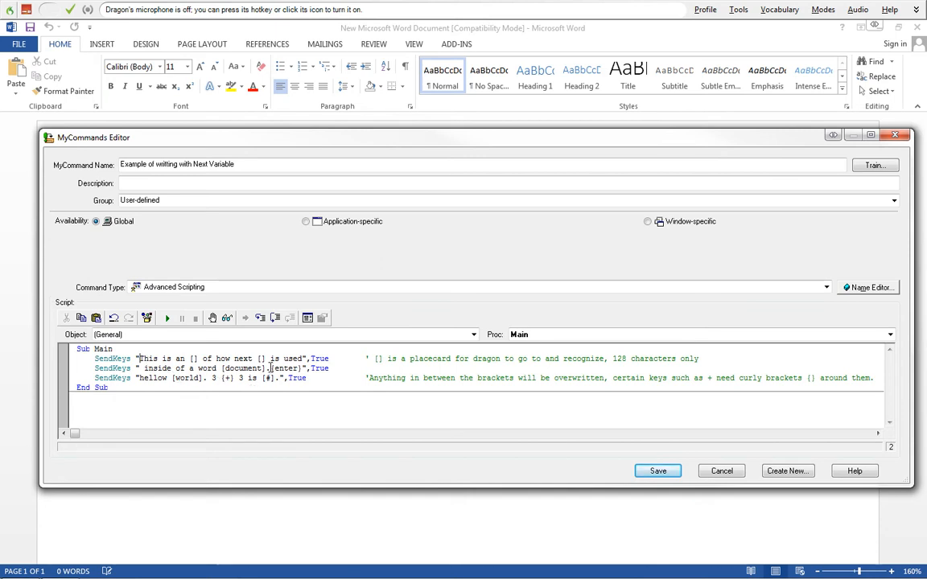
pyautogui.doubleClick(287, 367)
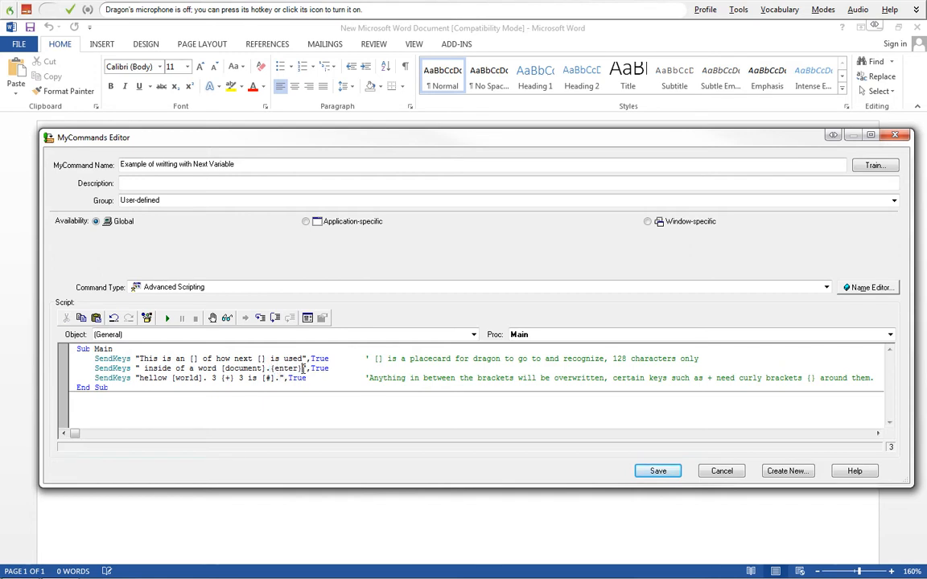
pyautogui.doubleClick(319, 358)
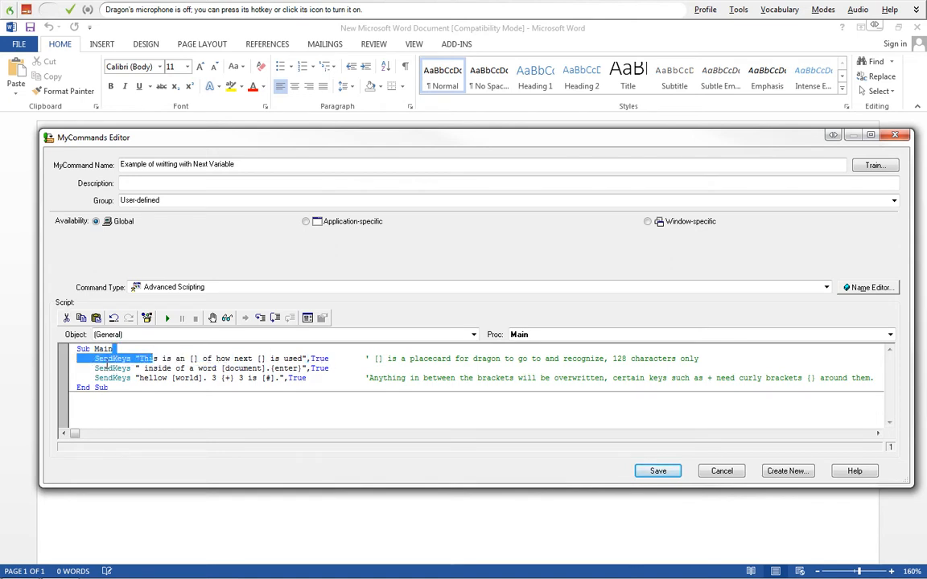
pyautogui.click(95, 367)
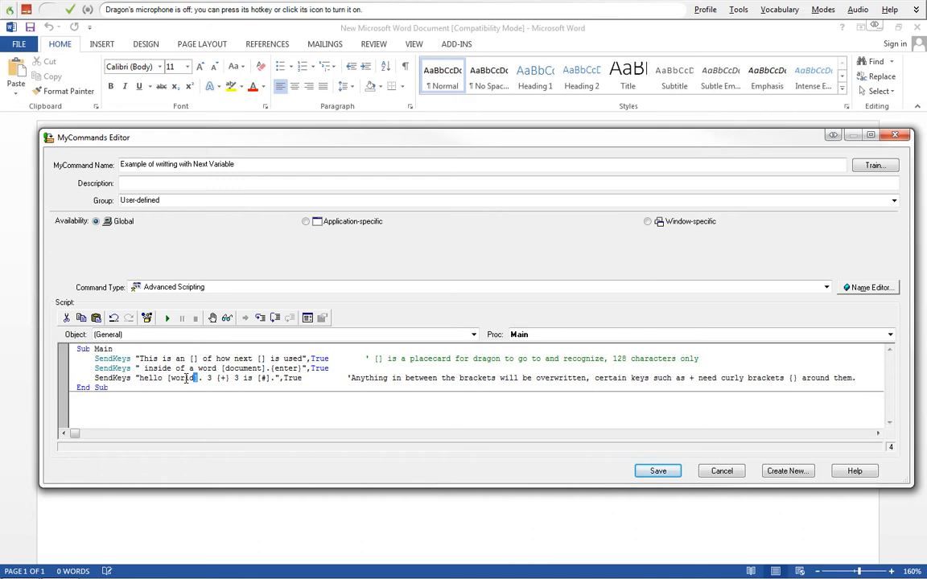
pyautogui.doubleClick(179, 377)
pyautogui.write('descri')
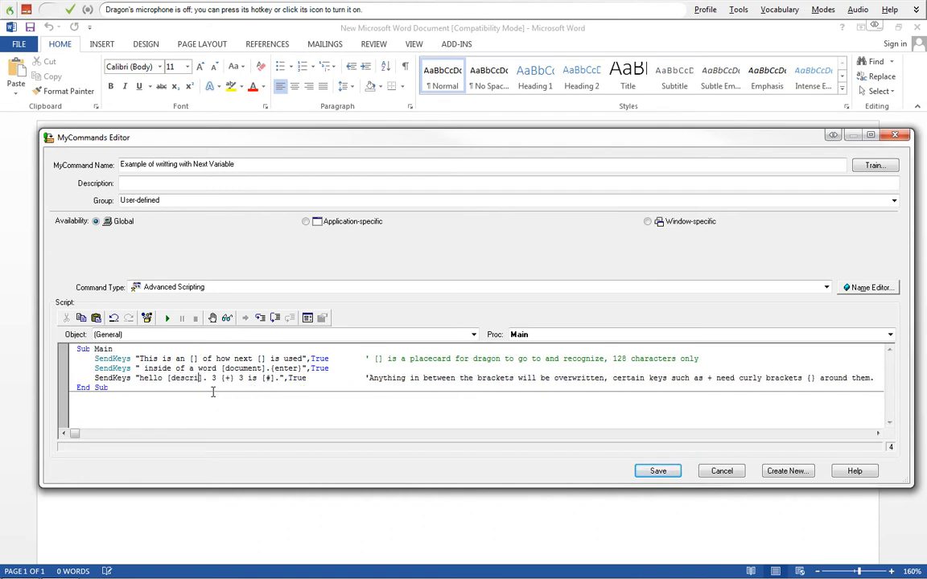
pyautogui.write('ption')
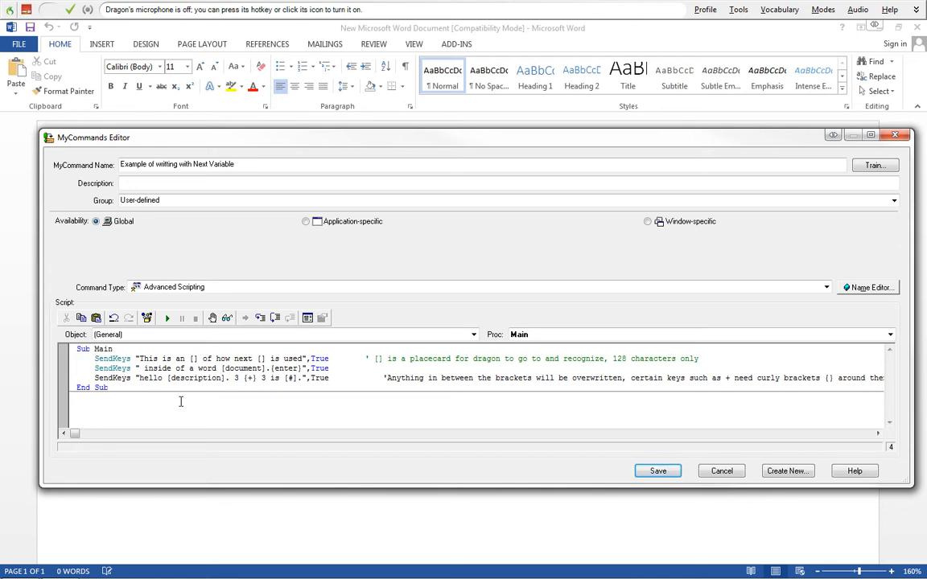
pyautogui.doubleClick(195, 378)
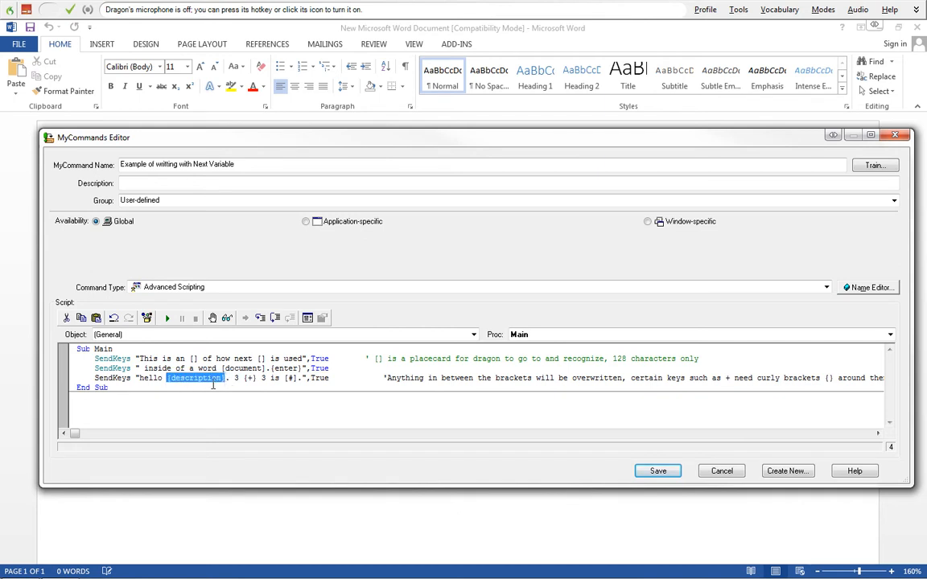
pyautogui.moveTo(176, 396)
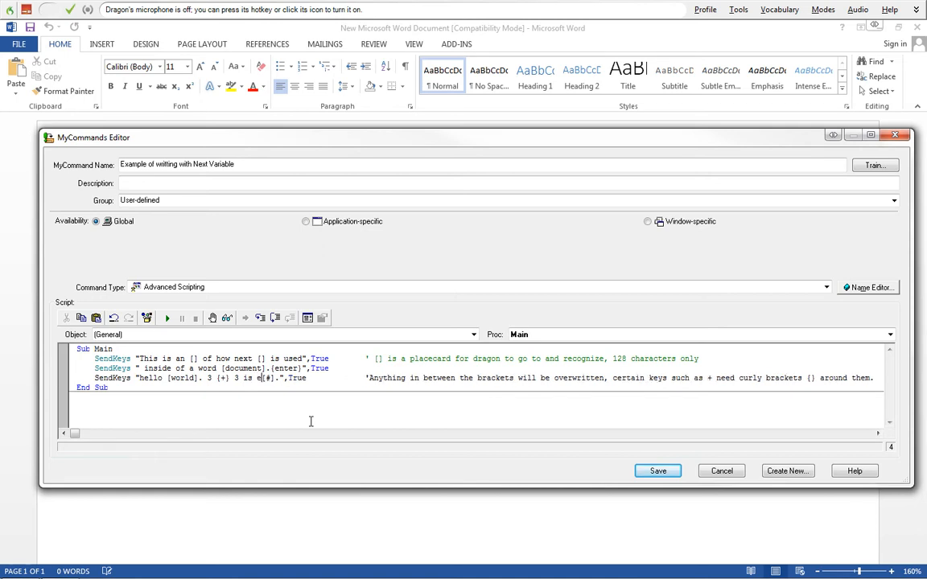
# - Insert "equal to " before the [#] placeholder in the third SendKeys string and review the other lines
pyautogui.write('equal to')
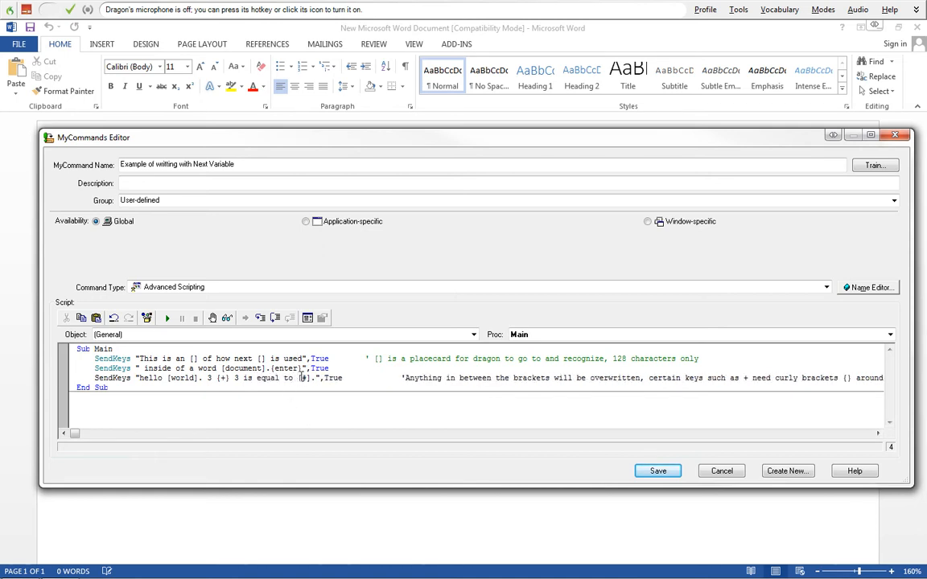
pyautogui.doubleClick(304, 378)
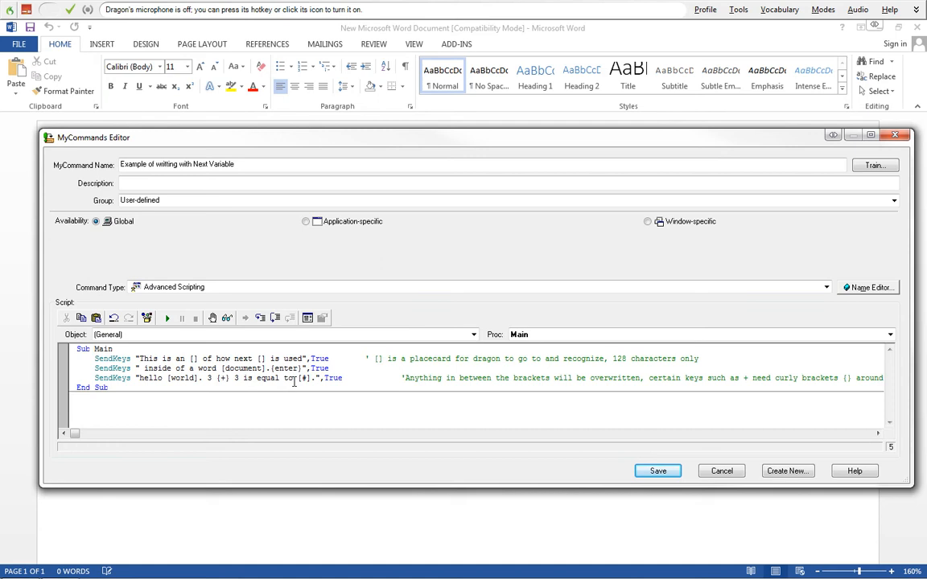
pyautogui.doubleClick(319, 357)
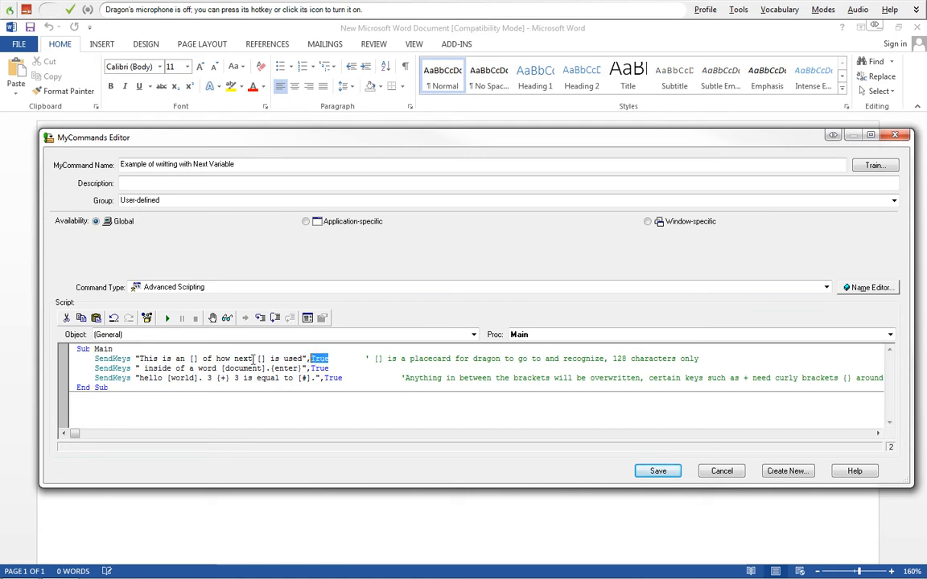
pyautogui.moveTo(840, 396)
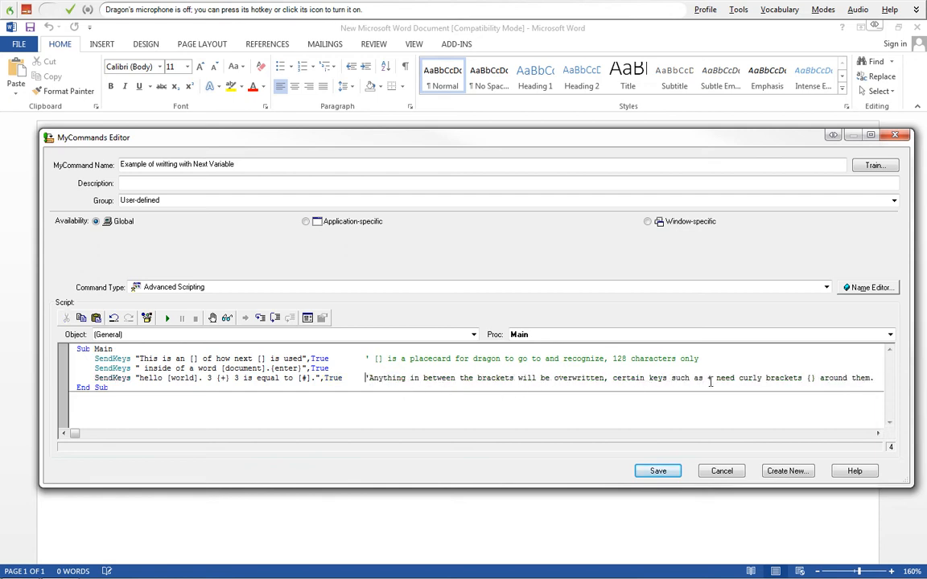
pyautogui.doubleClick(705, 378)
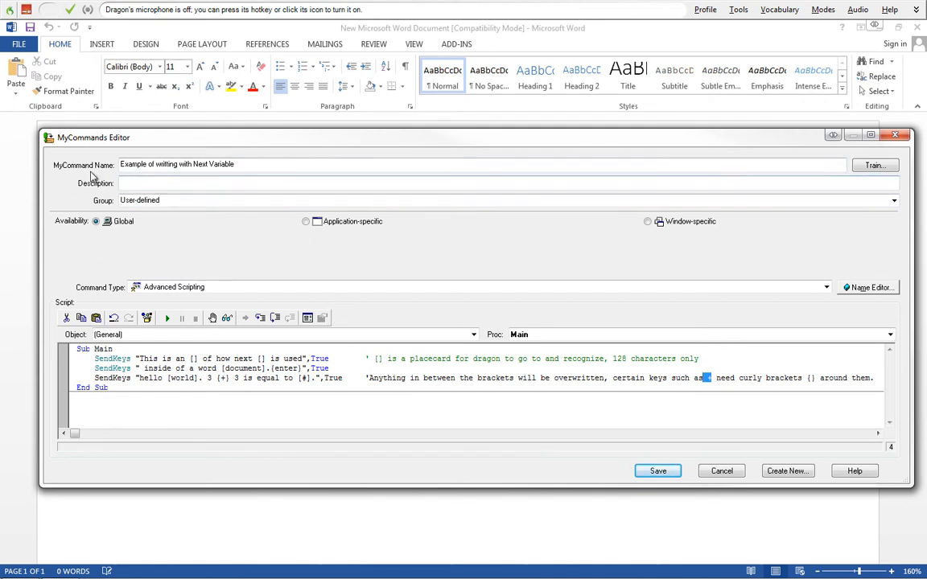
pyautogui.moveTo(630, 304)
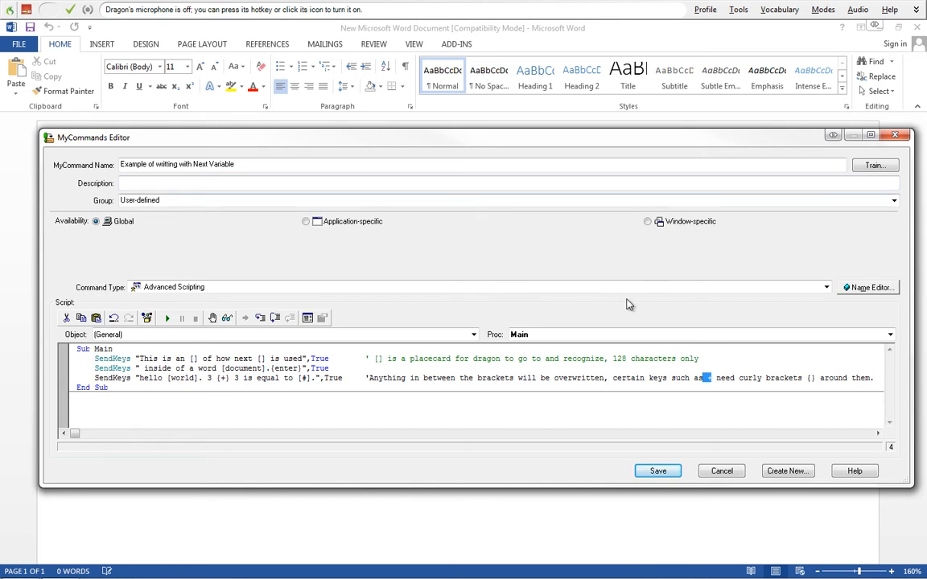
pyautogui.moveTo(537, 526)
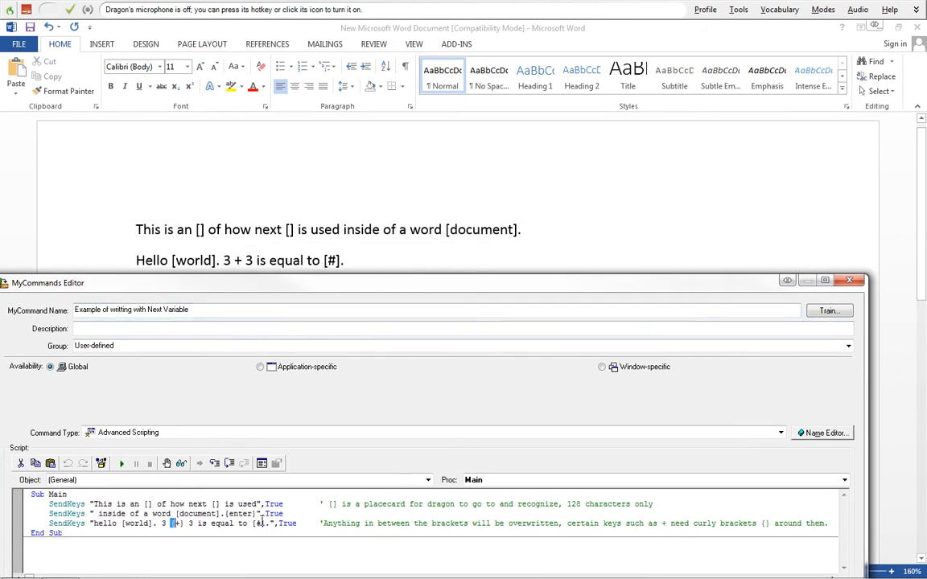
pyautogui.moveTo(529, 236)
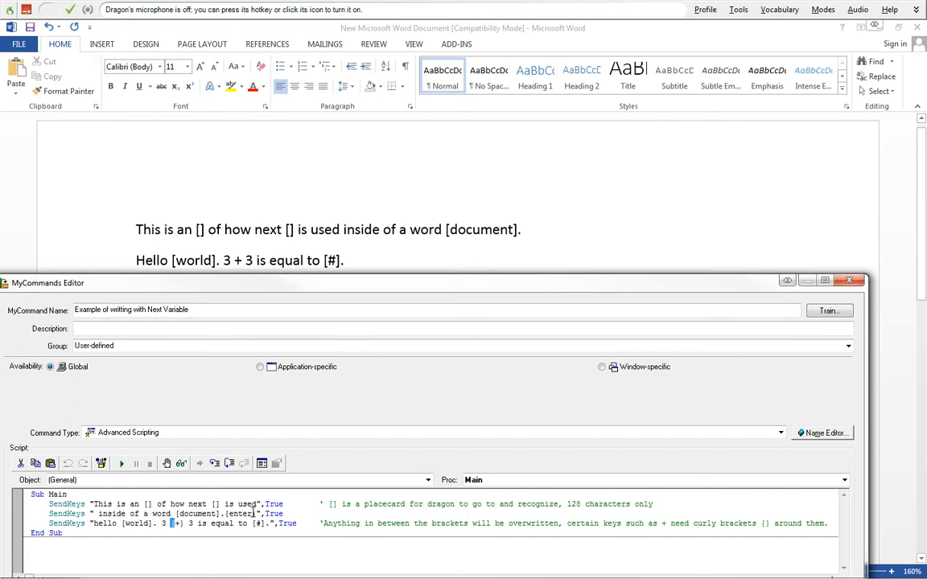
pyautogui.moveTo(206, 411)
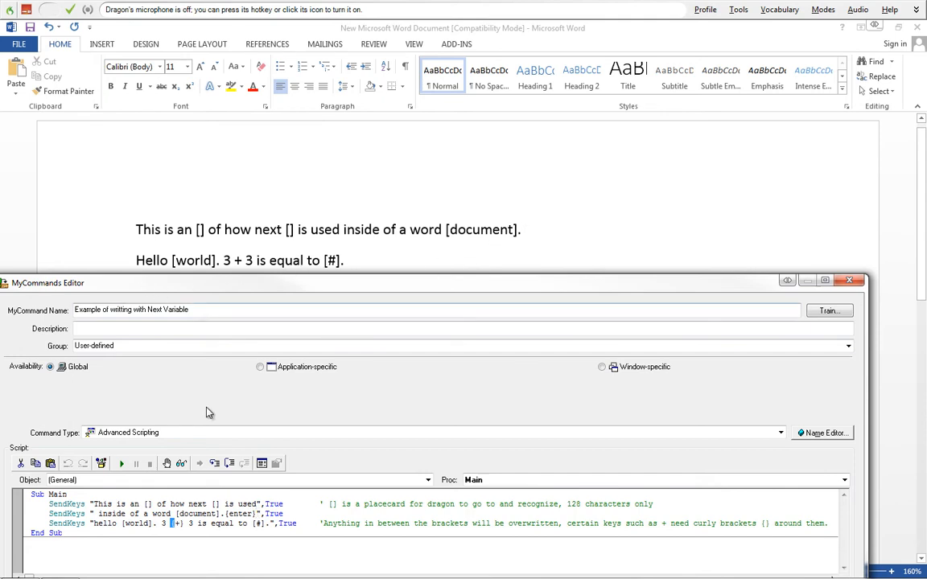
# - Fill the first sentence's placeholders with example, variable and document
pyautogui.doubleClick(235, 513)
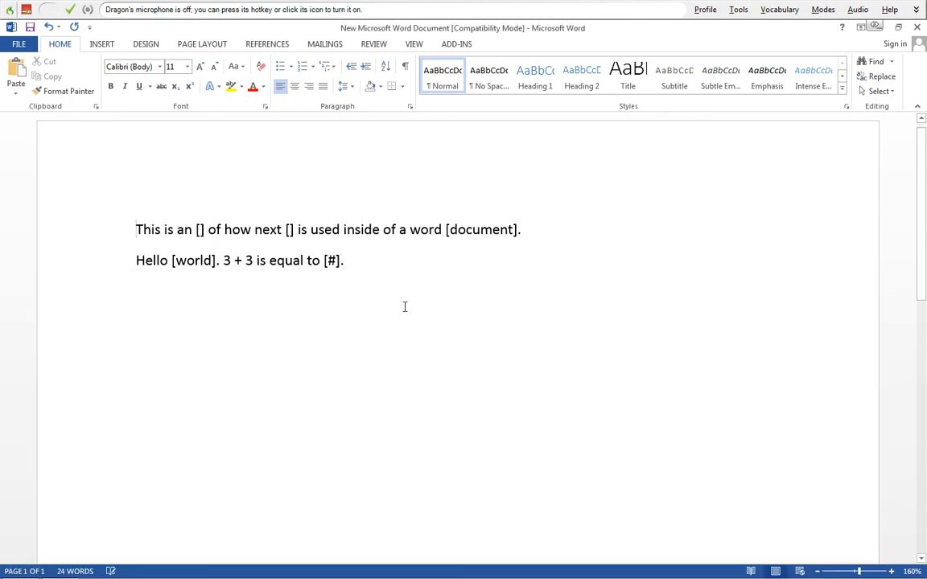
pyautogui.click(137, 229)
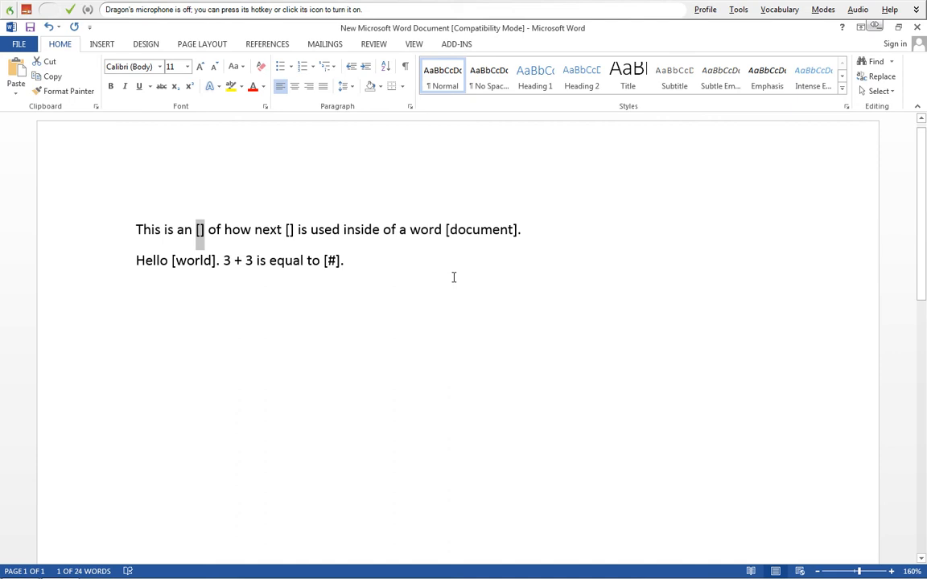
pyautogui.write('example')
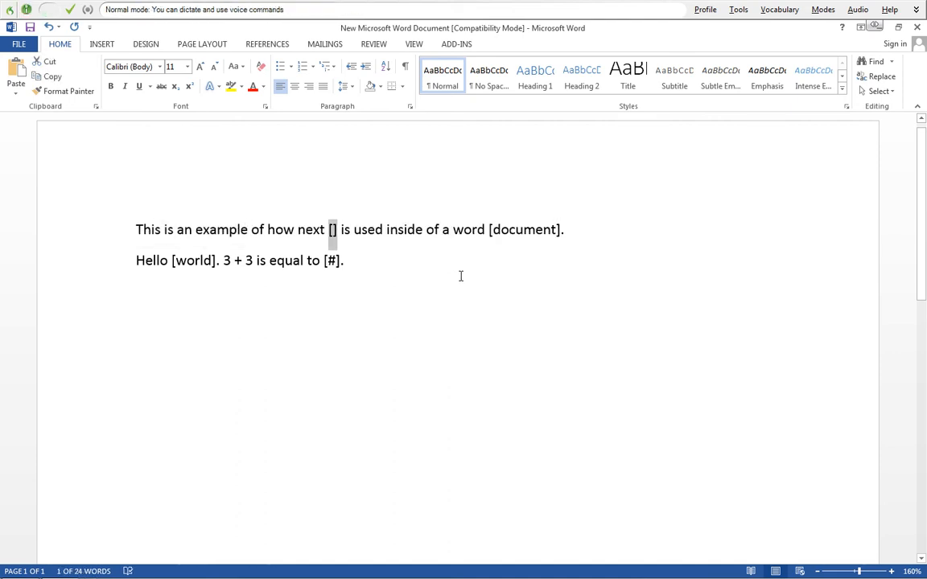
pyautogui.write('variable')
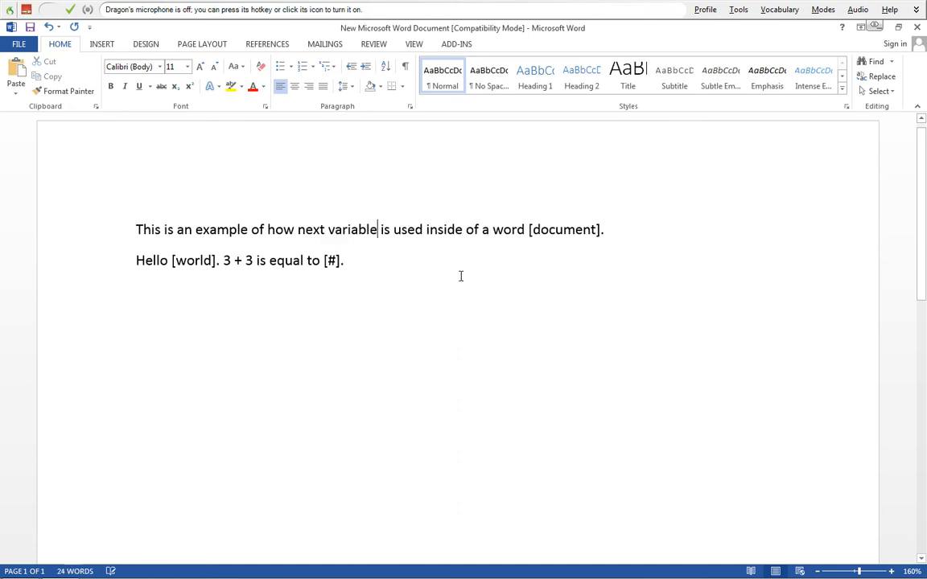
pyautogui.doubleClick(563, 229)
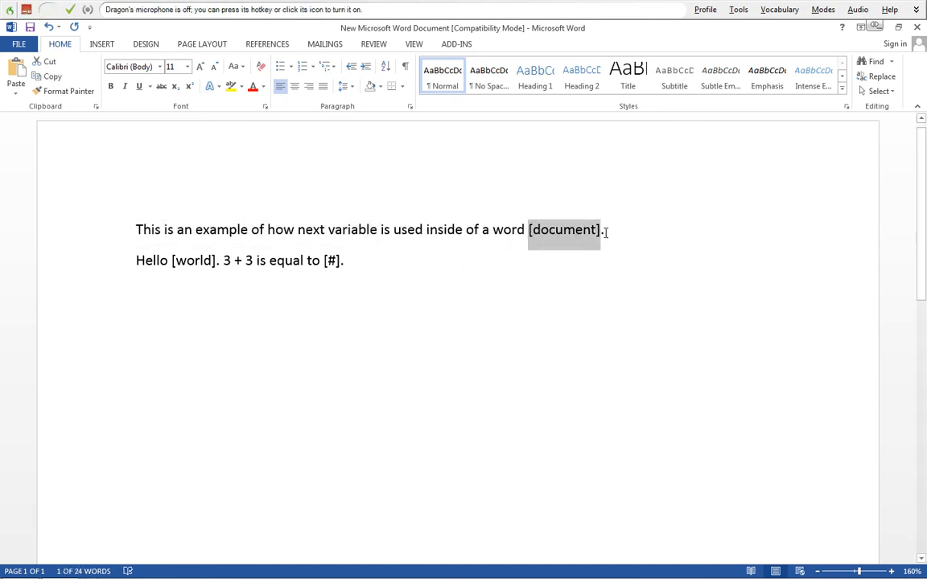
pyautogui.moveTo(570, 235)
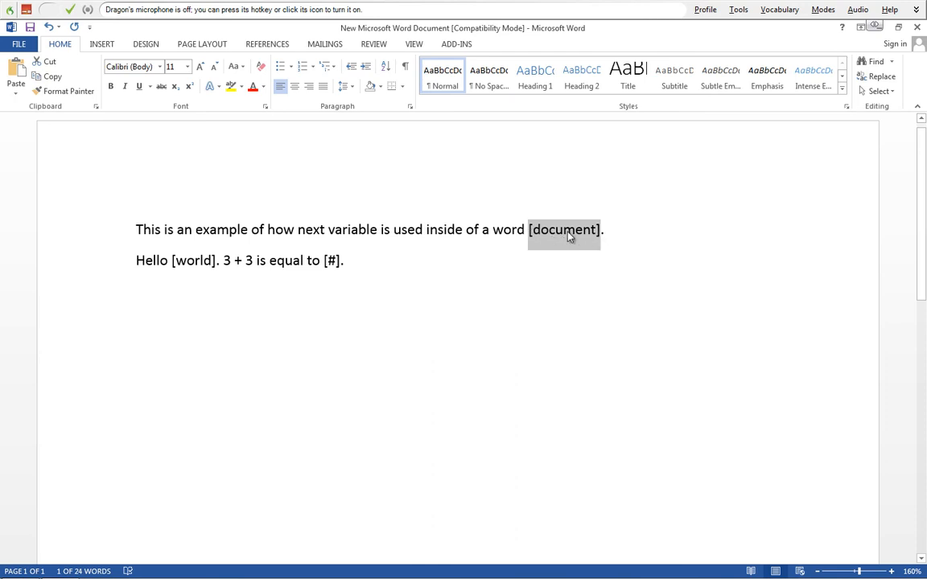
pyautogui.moveTo(652, 225)
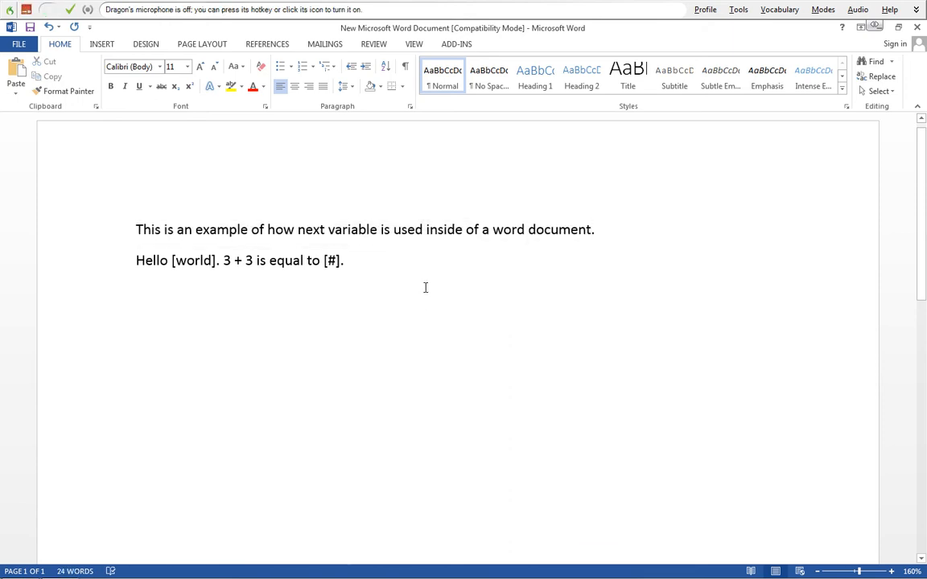
pyautogui.moveTo(535, 218)
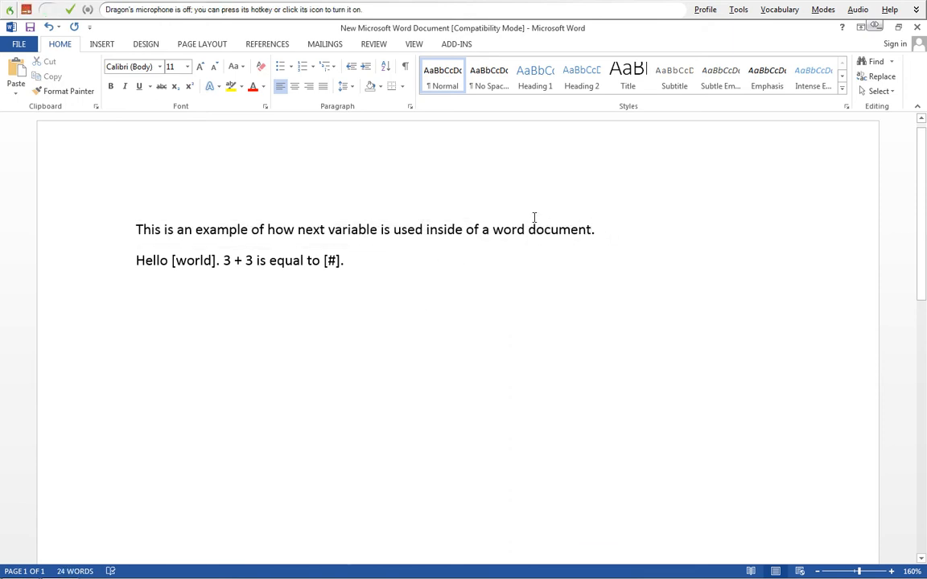
# - Fill the second sentence's placeholders with world and six so it ends "3 + 3 is equal to six."
pyautogui.click(594, 229)
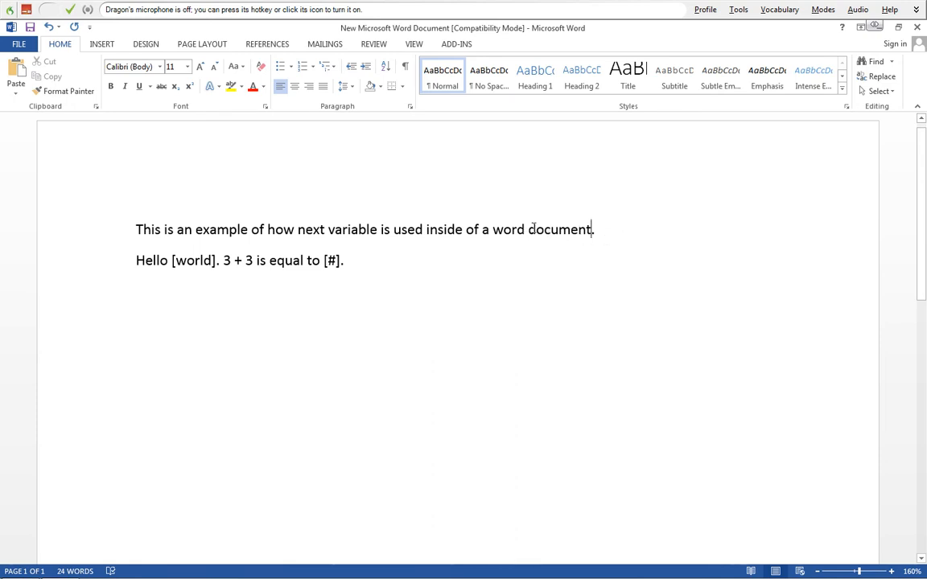
pyautogui.moveTo(360, 261)
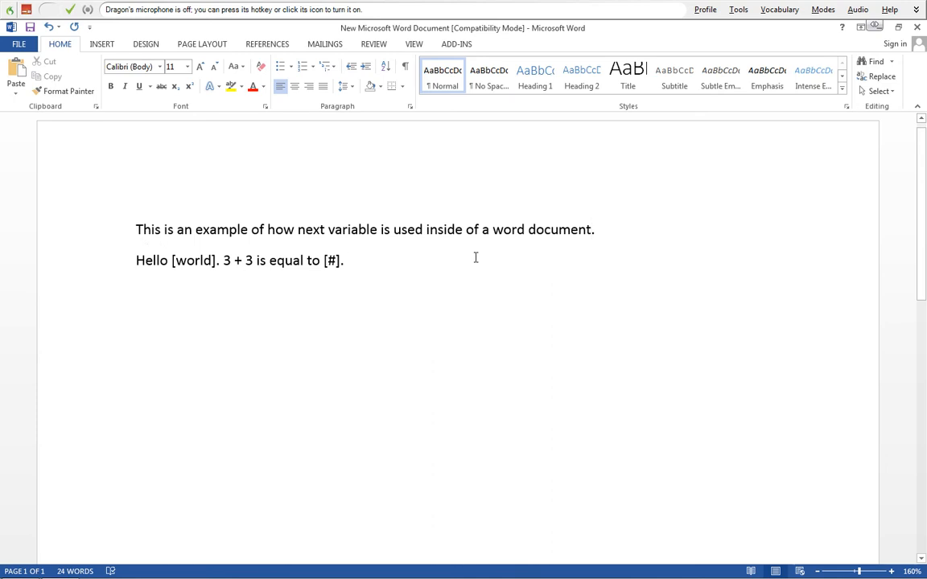
pyautogui.moveTo(135, 228); pyautogui.dragTo(596, 229)
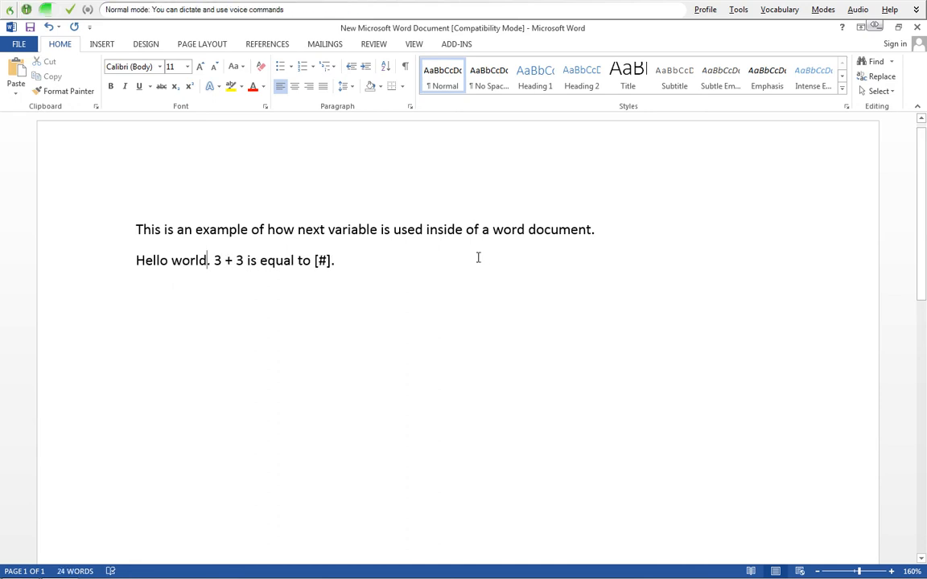
pyautogui.doubleClick(321, 261)
pyautogui.write('six')
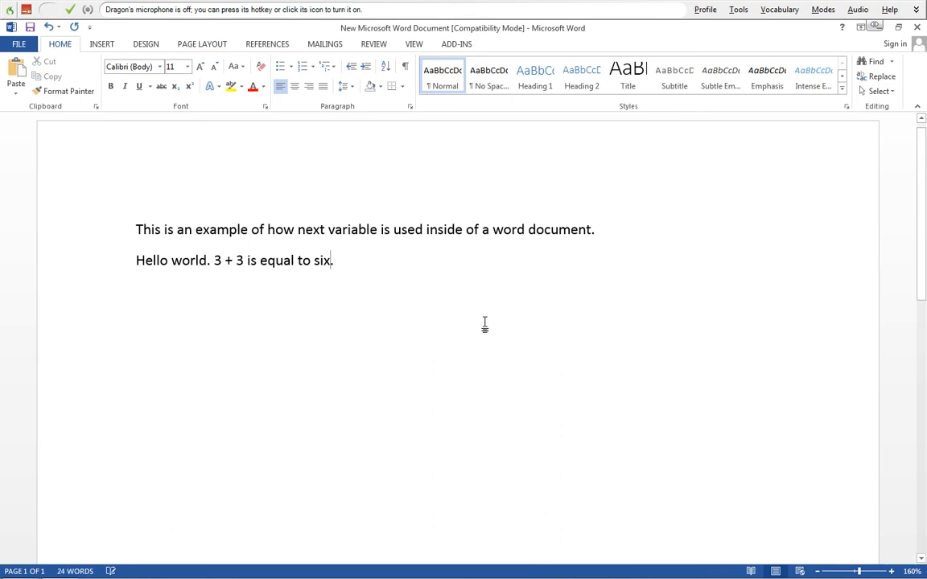
pyautogui.moveTo(415, 286)
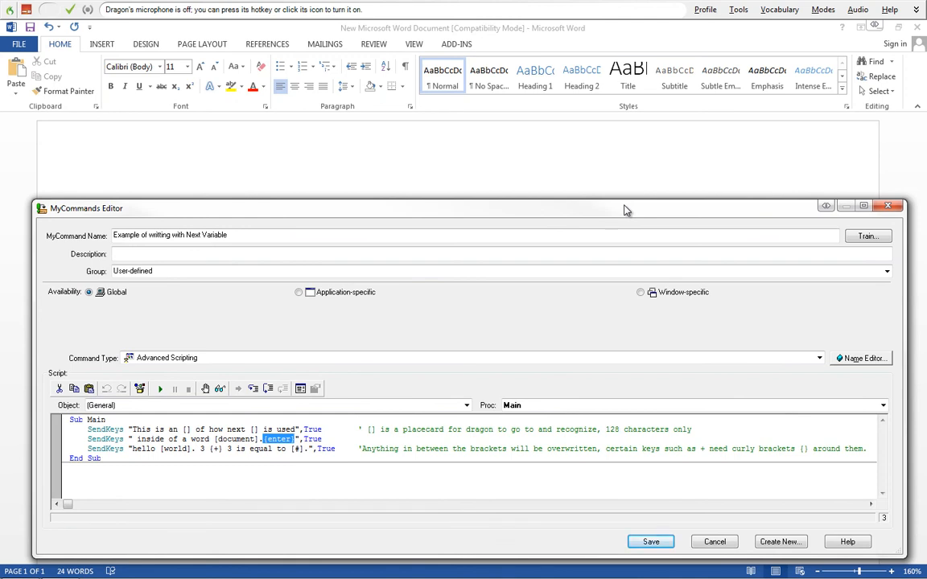
pyautogui.moveTo(180, 364)
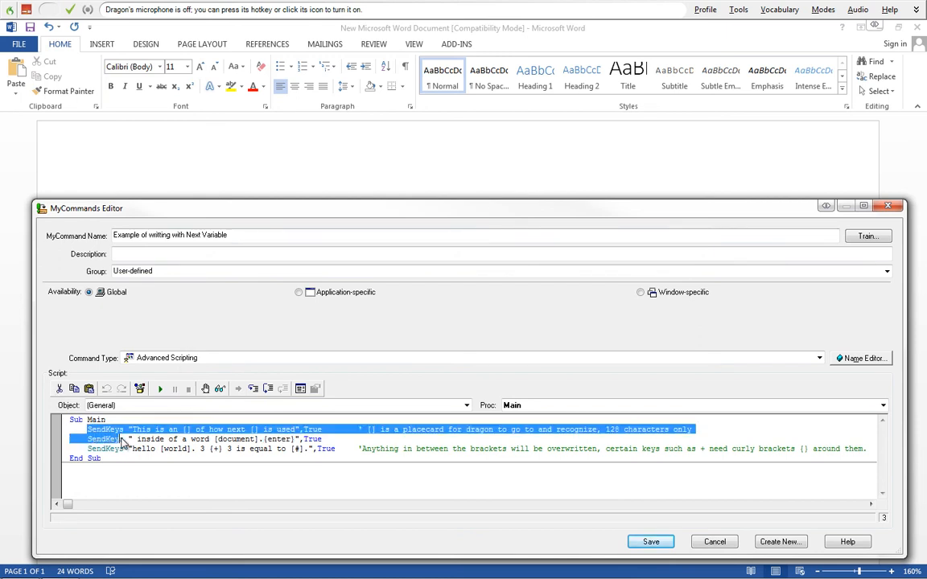
# - Add a SendKeys variables line before End Sub in the script
pyautogui.click(132, 428)
pyautogui.write('sendkeys')
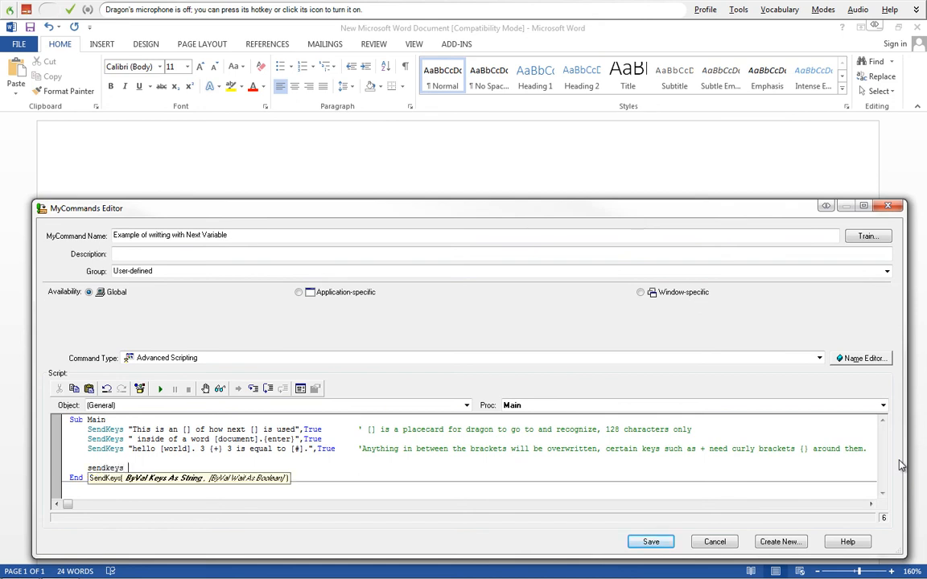
pyautogui.write('v')
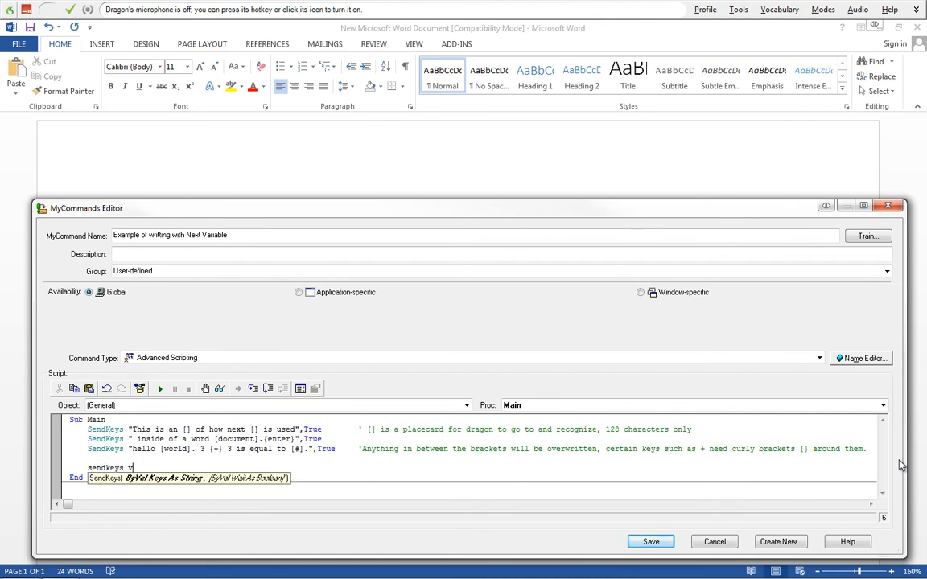
pyautogui.write('ariables2')
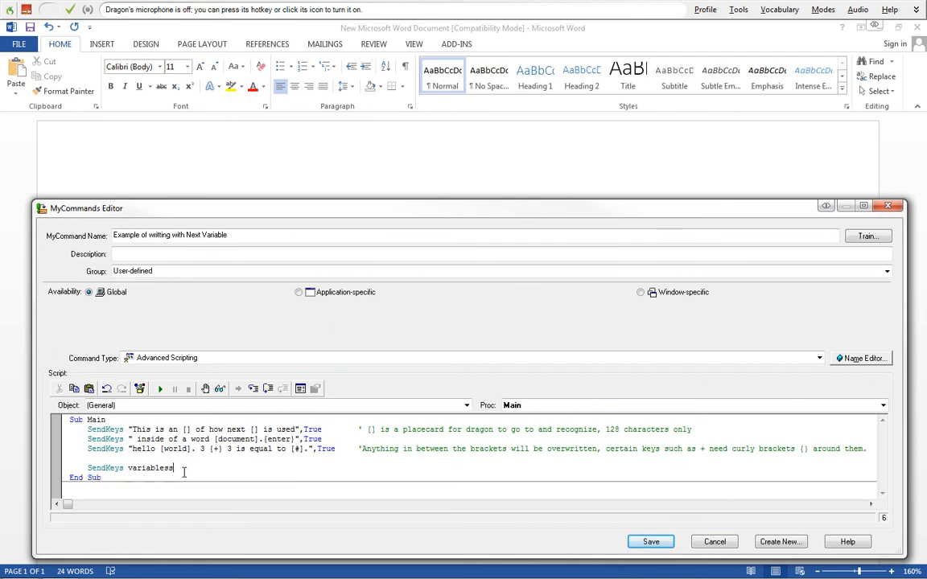
# - Add variables = "hello world" right after Sub Main
pyautogui.doubleClick(148, 467)
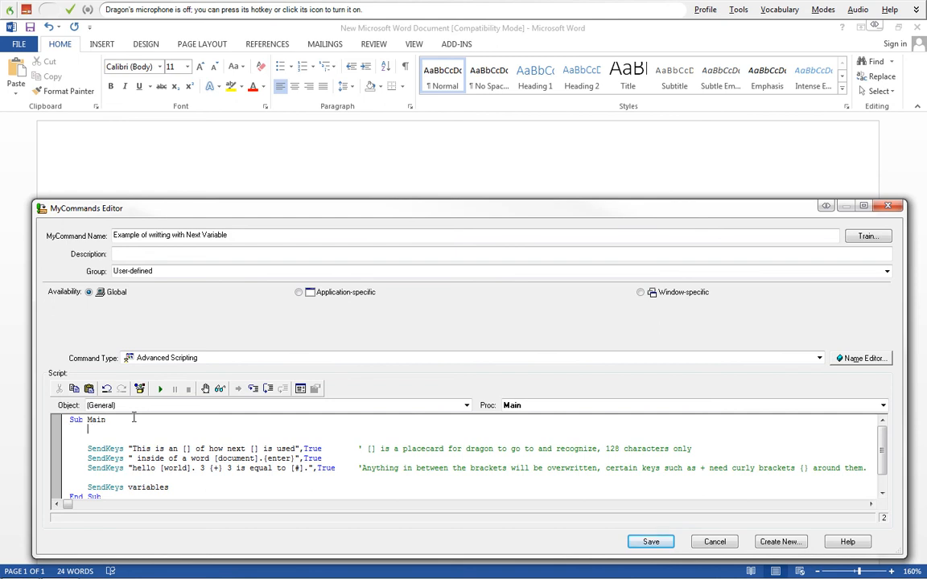
pyautogui.write('variables =')
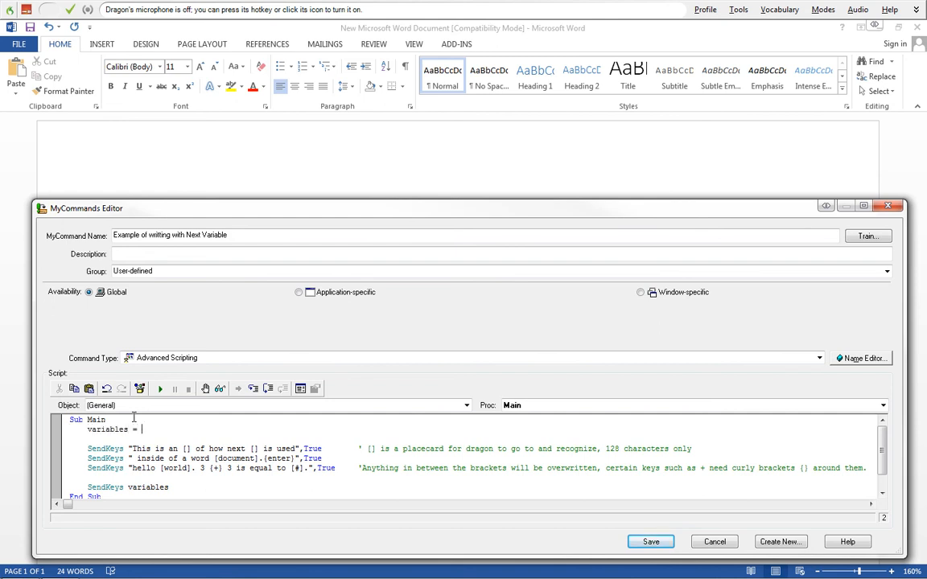
pyautogui.write('hello world"')
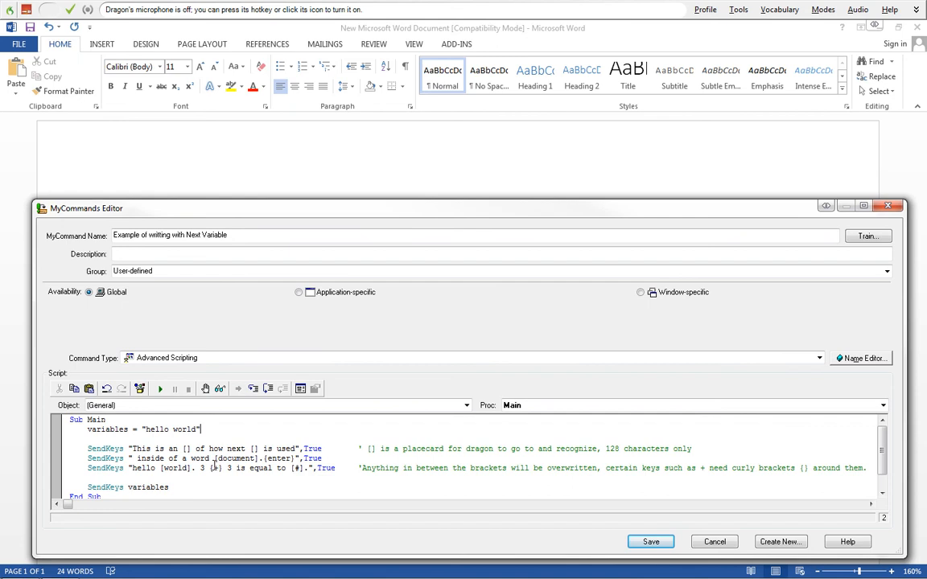
pyautogui.click(127, 486)
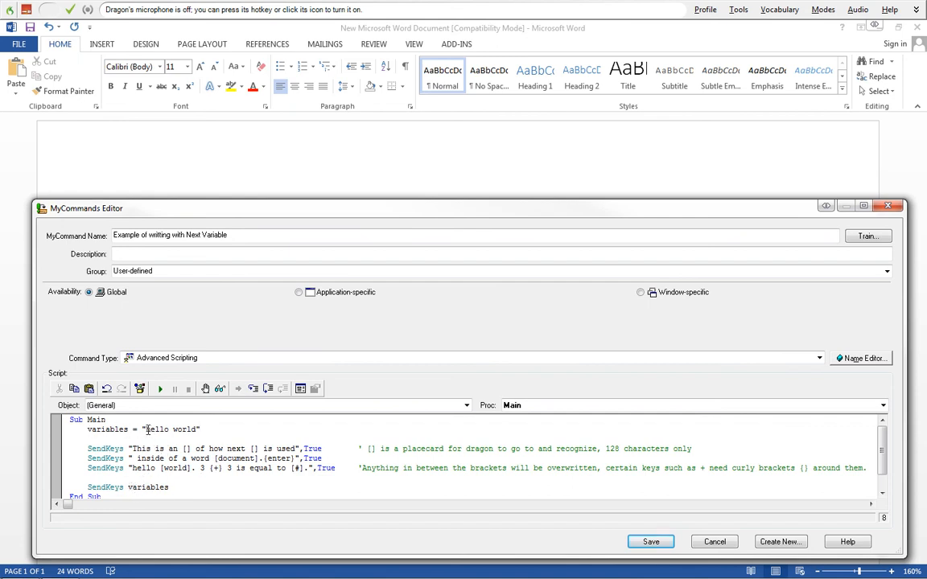
pyautogui.doubleClick(170, 428)
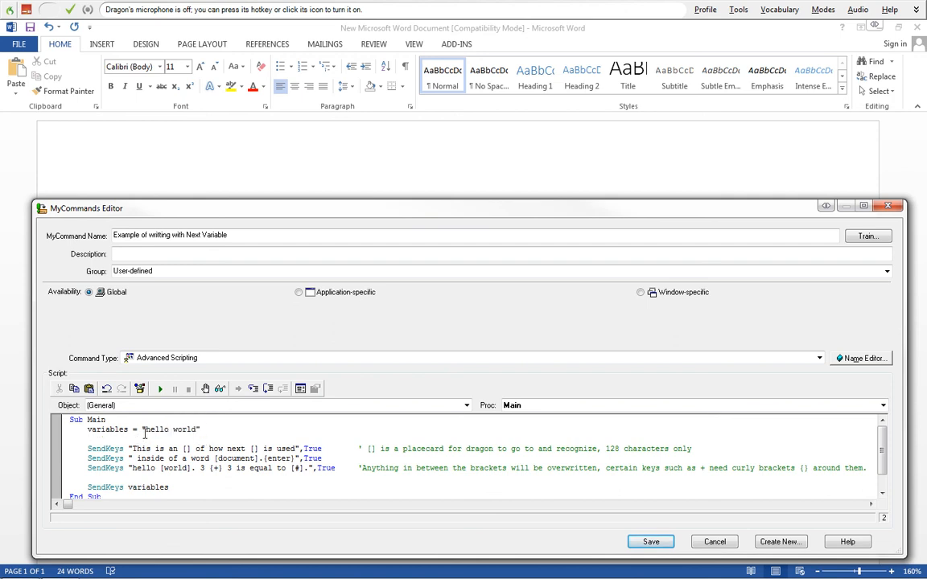
pyautogui.doubleClick(167, 428)
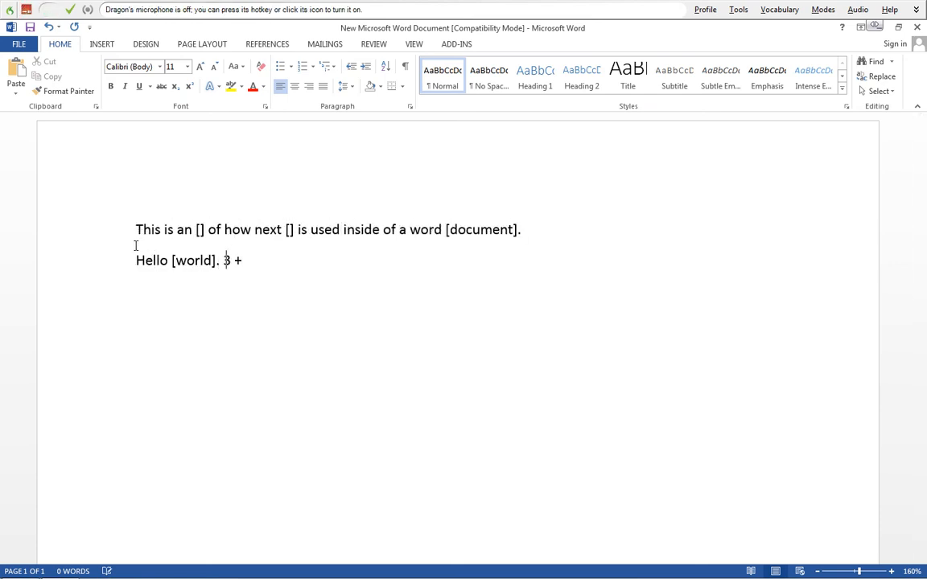
# - Run the command so the template is retyped ending "3 is equal to [#]. hello world"
pyautogui.write('3 is equal to [#]. hello world')
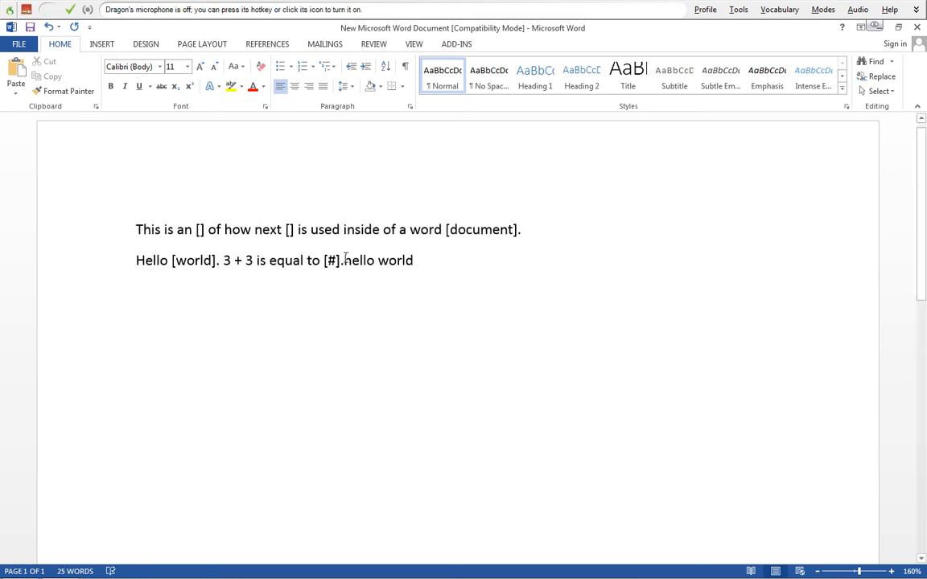
pyautogui.doubleClick(378, 261)
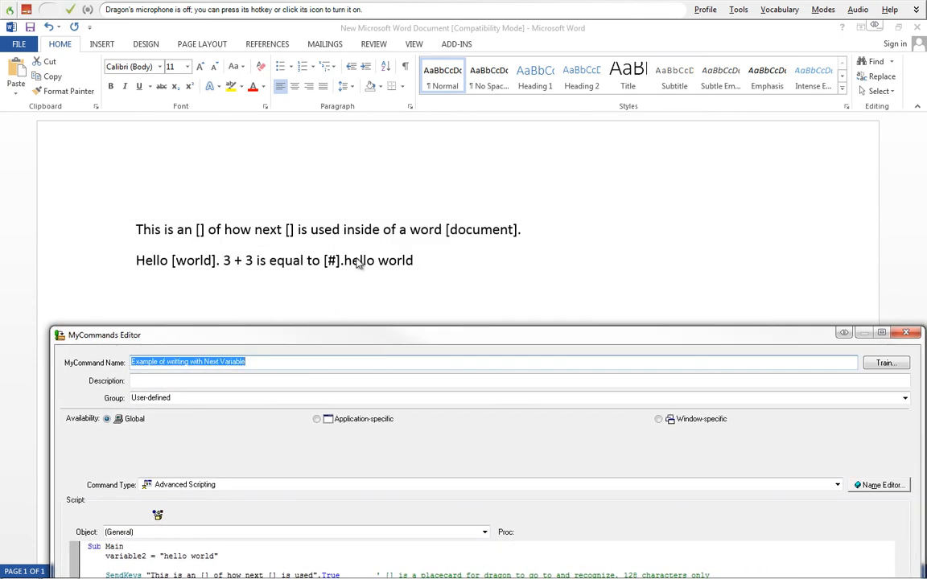
# - Move the reopened command editor window up into view over the Word document
pyautogui.moveTo(105, 335); pyautogui.dragTo(84, 170)
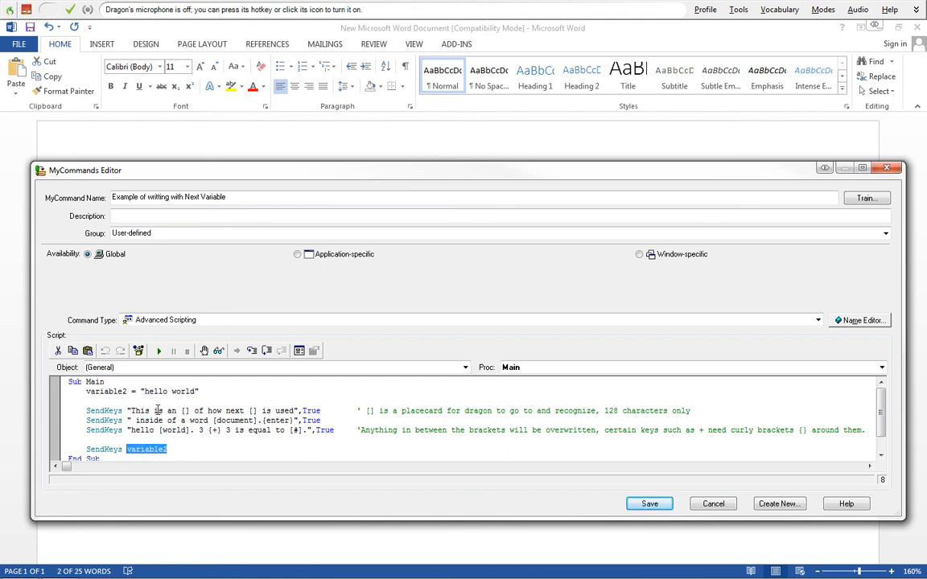
pyautogui.moveTo(216, 382)
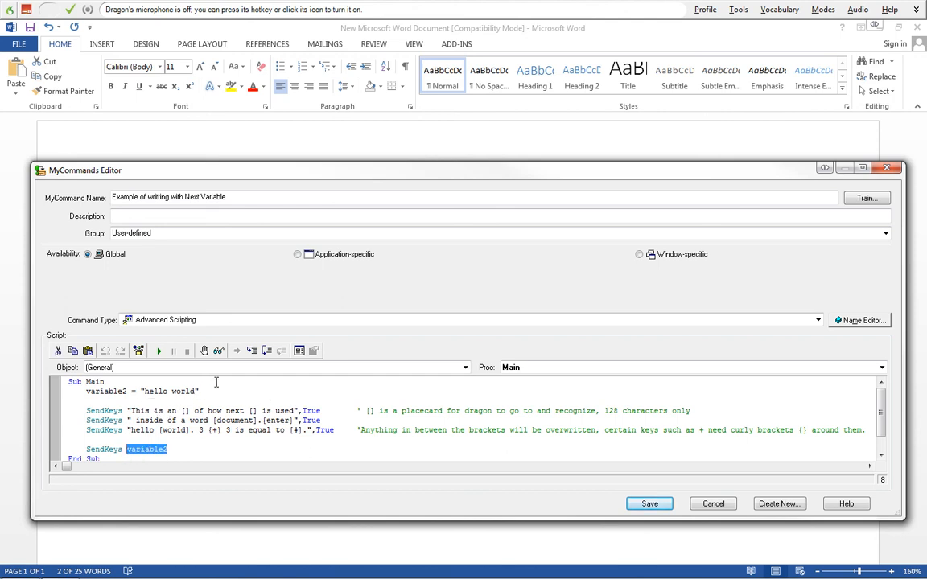